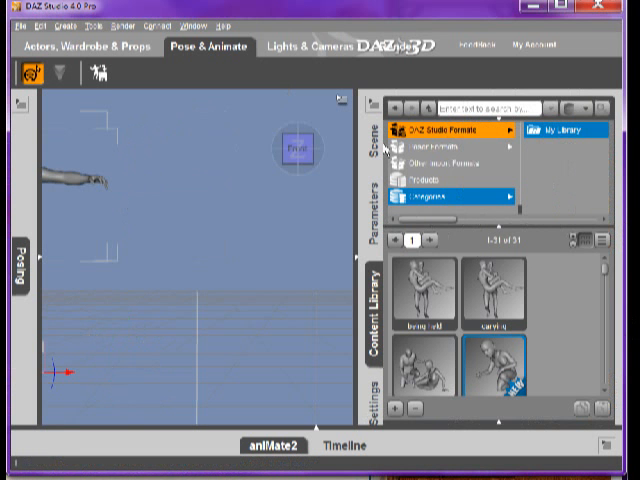
pyautogui.moveTo(444, 144)
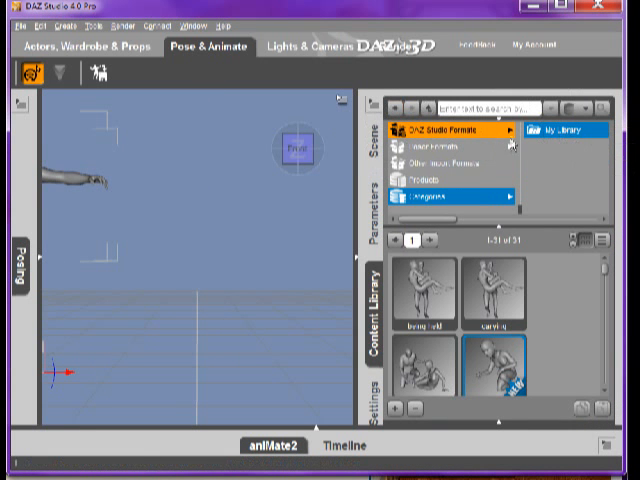
pyautogui.moveTo(490, 136)
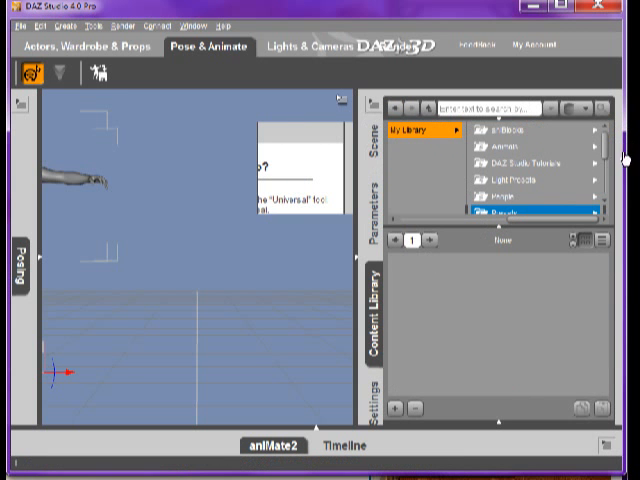
pyautogui.moveTo(584, 196)
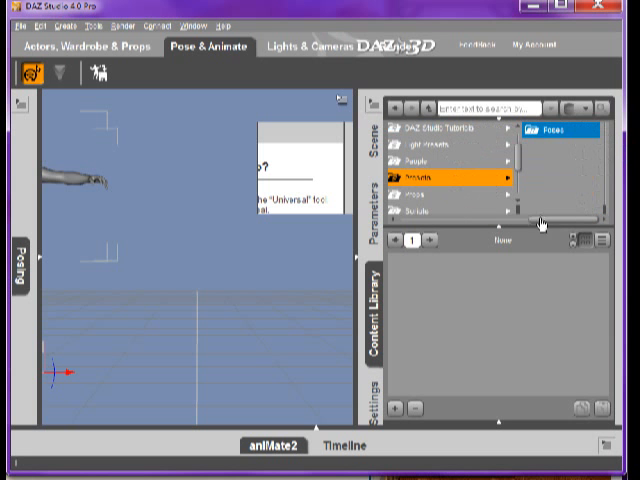
# Browse the My Library folder tree down to the Genesis content folder.
pyautogui.click(568, 132)
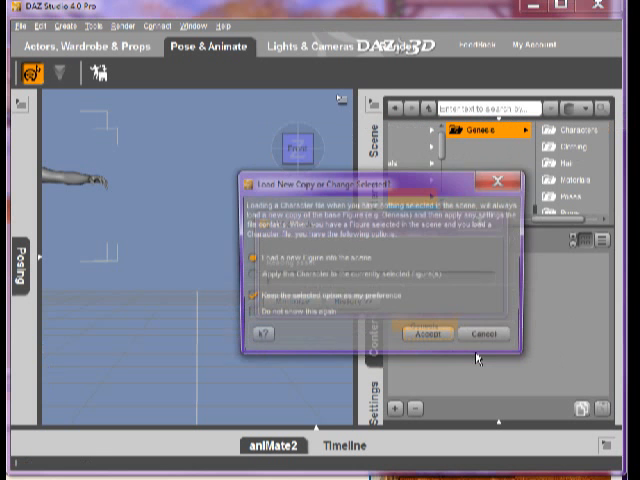
# Accept the load dialog so the Genesis figure appears in T-pose in the viewport.
pyautogui.click(430, 334)
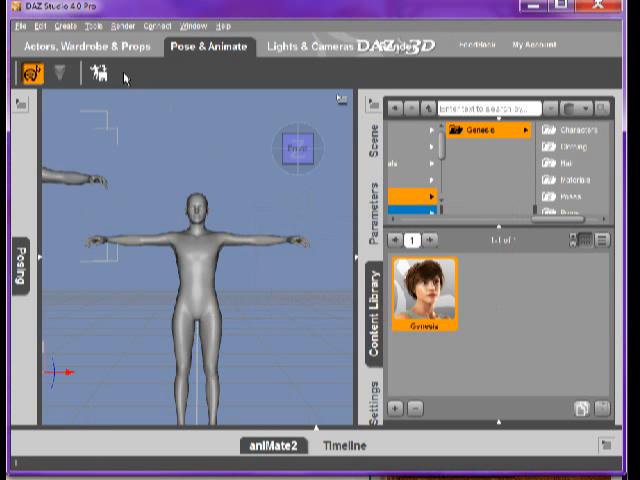
pyautogui.moveTo(598, 364)
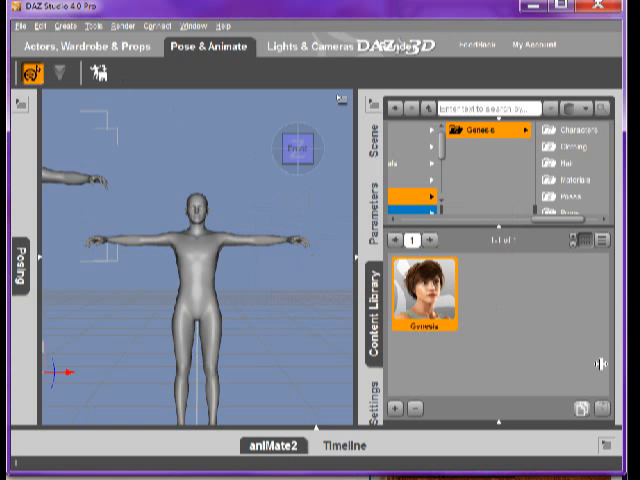